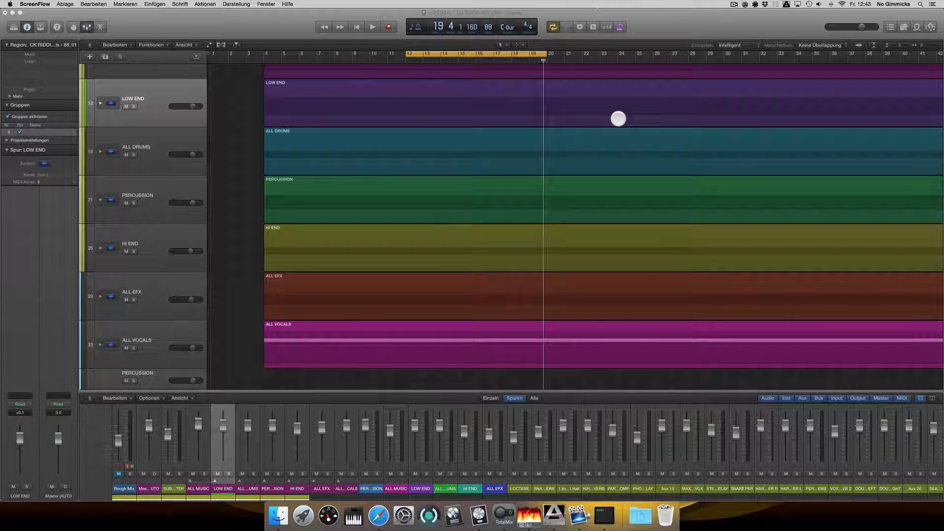
mouse_move(497, 157)
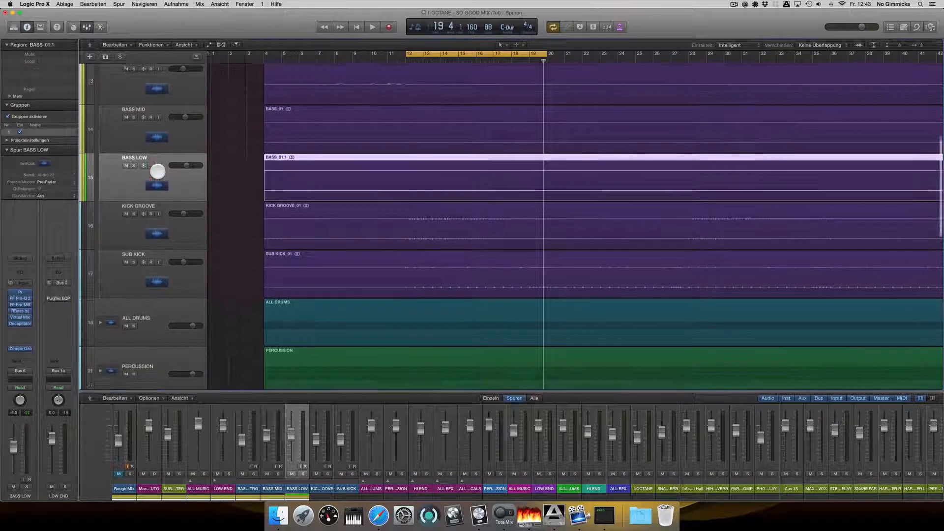
Step: Select the SUB KICK track, then the BASS MID track inside the LOW END folder
left_click(143, 213)
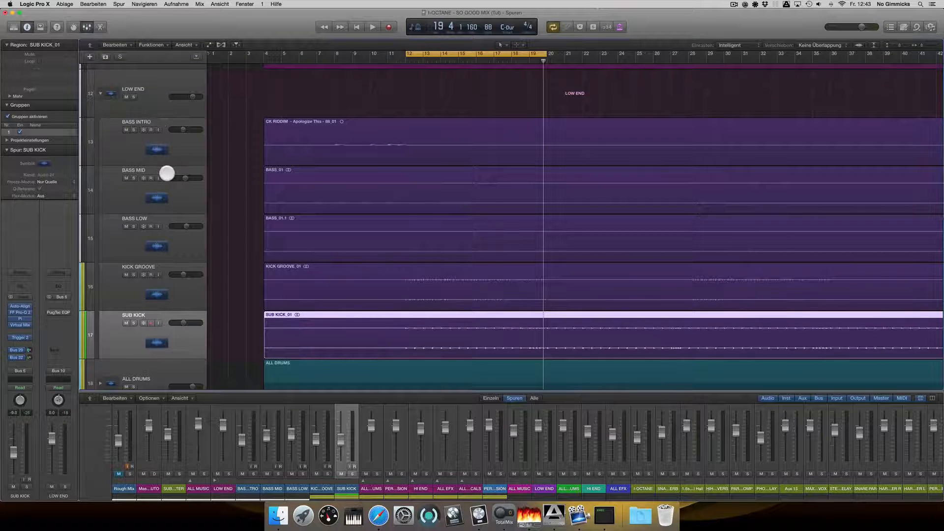
left_click(148, 187)
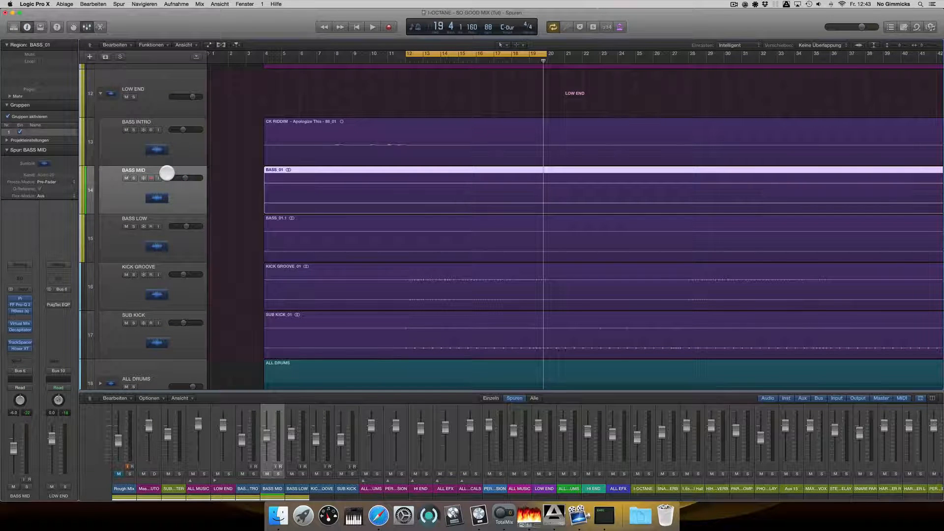
mouse_move(169, 214)
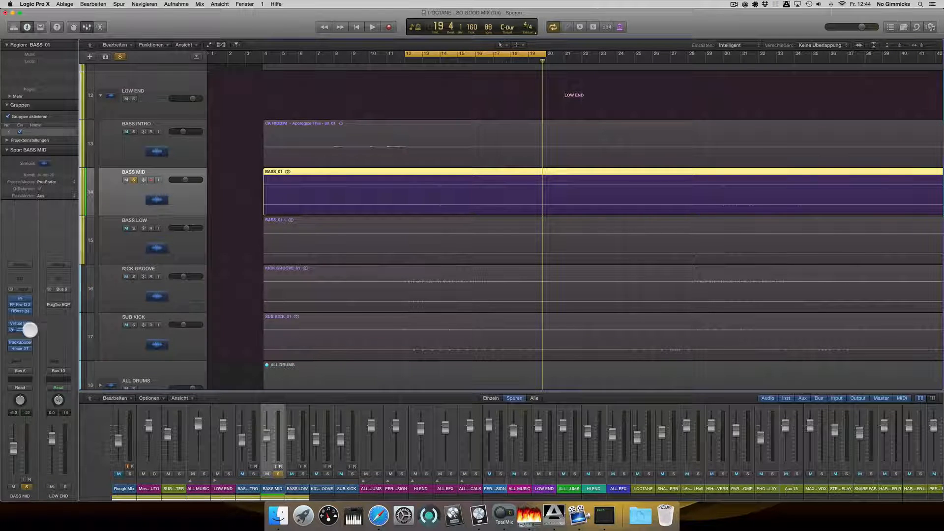
Step: Audition the soloed BASS MID and bring up its FabFilter Pro-Q 2 equaliser
left_click(371, 27)
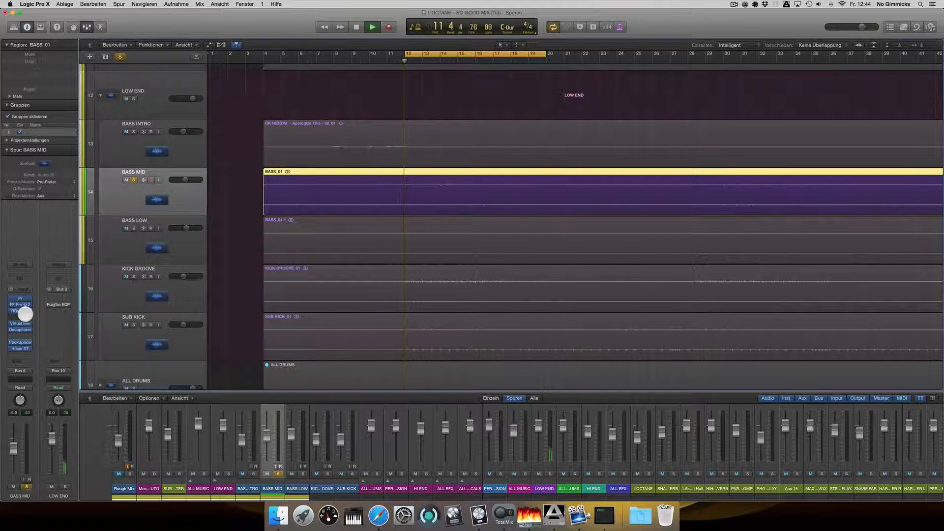
left_click(371, 28)
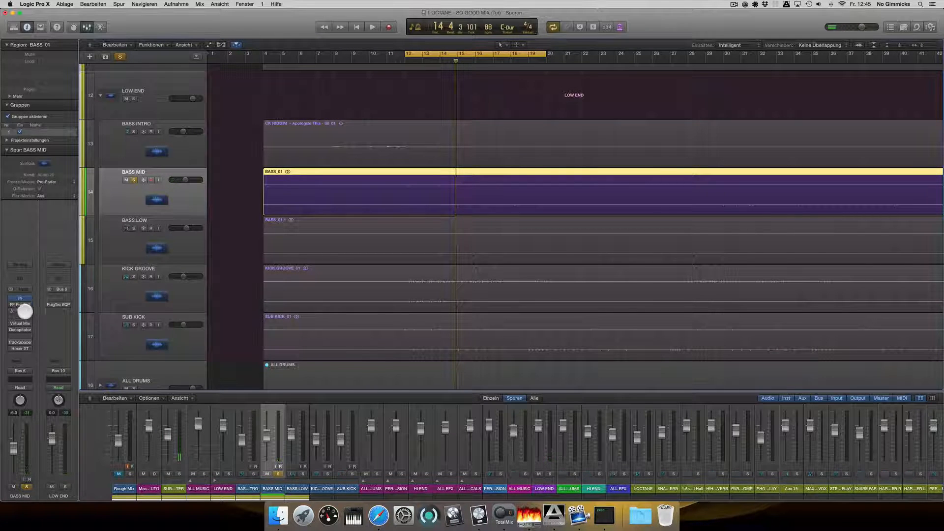
left_click(156, 200)
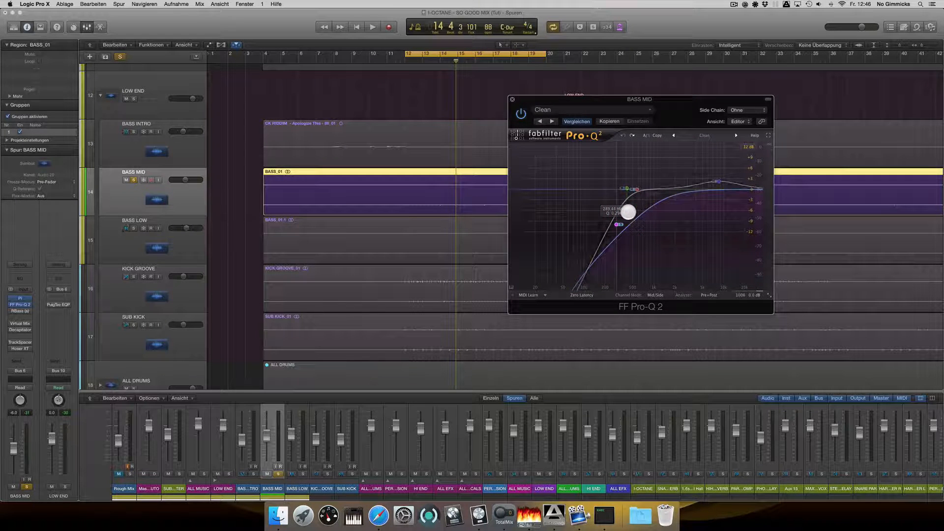
Step: Boost a bell band near the low-cut edge of the BASS MID Pro-Q 2 curve
left_click(372, 27)
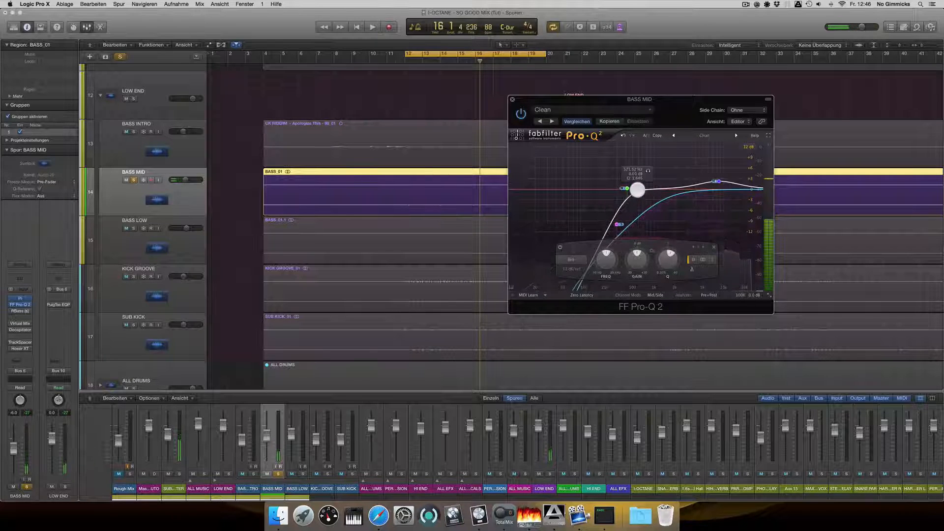
left_click_drag(636, 189, 649, 169)
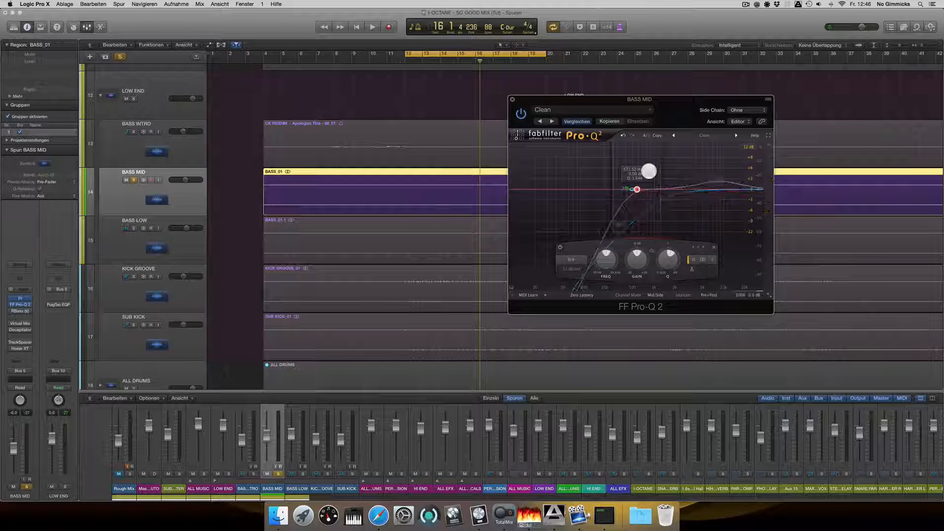
left_click(370, 27)
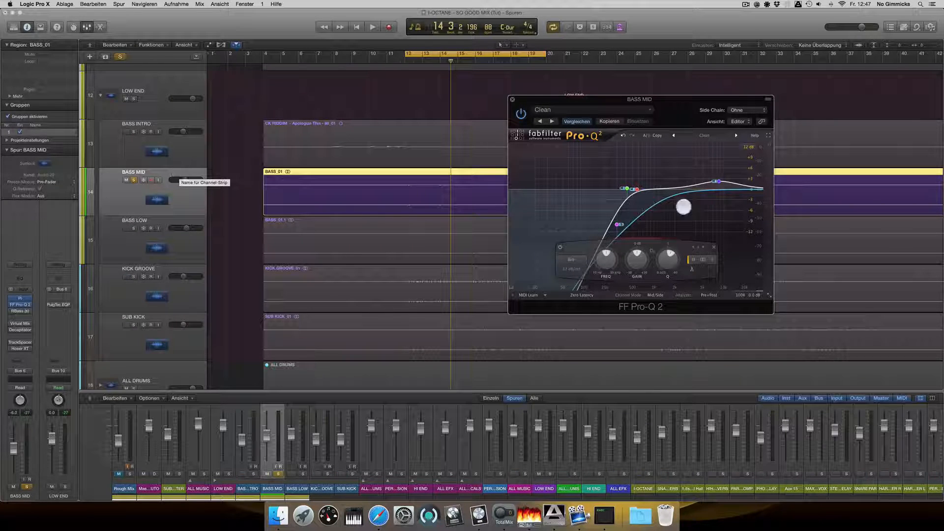
left_click_drag(684, 208, 599, 278)
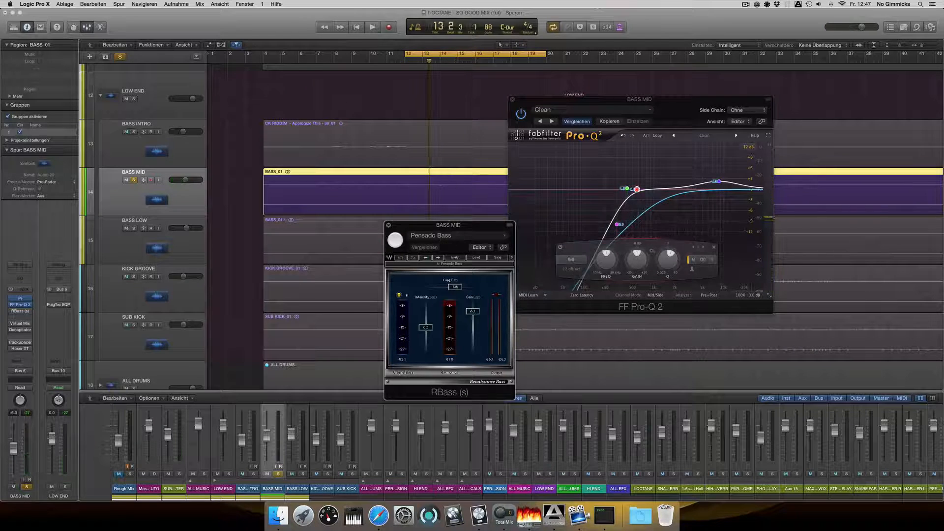
Step: Play the bass and show BASS MID's Virtual Mix Rack with the Aggressive Bass preset
left_click(371, 27)
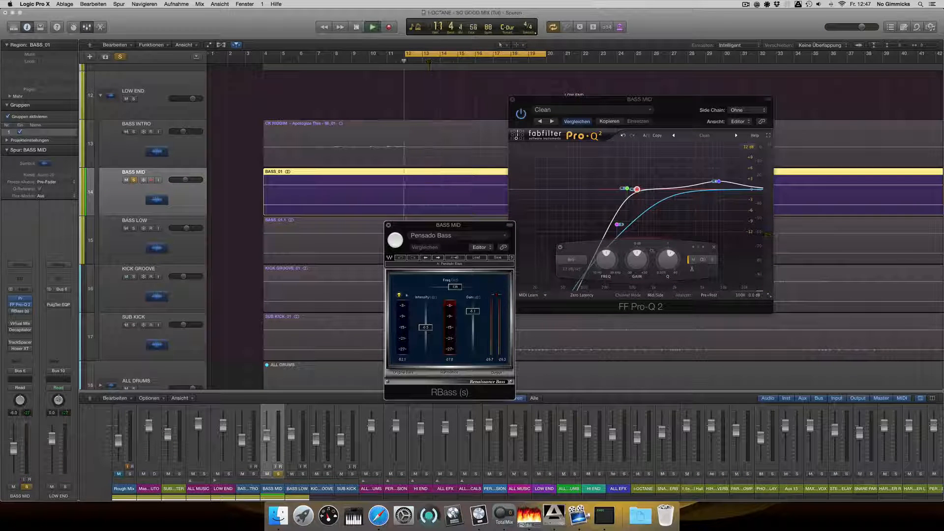
left_click(372, 27)
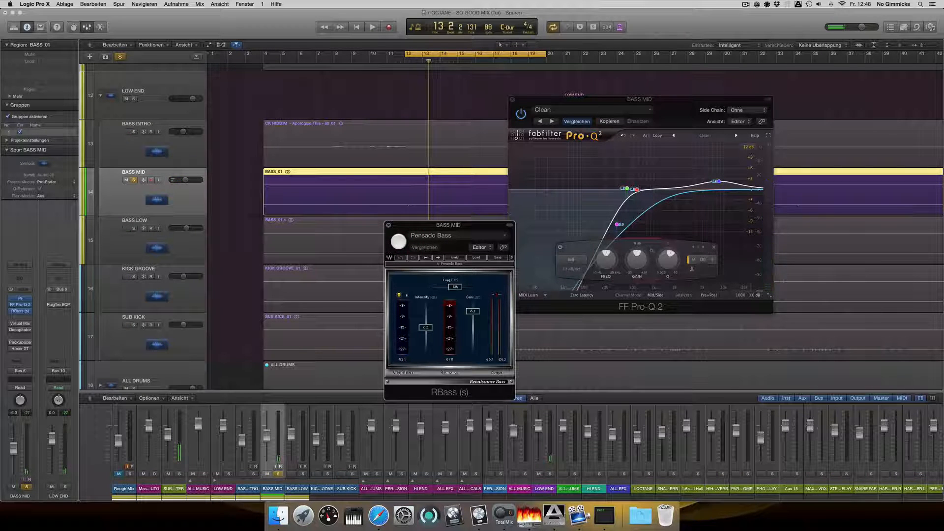
left_click(371, 27)
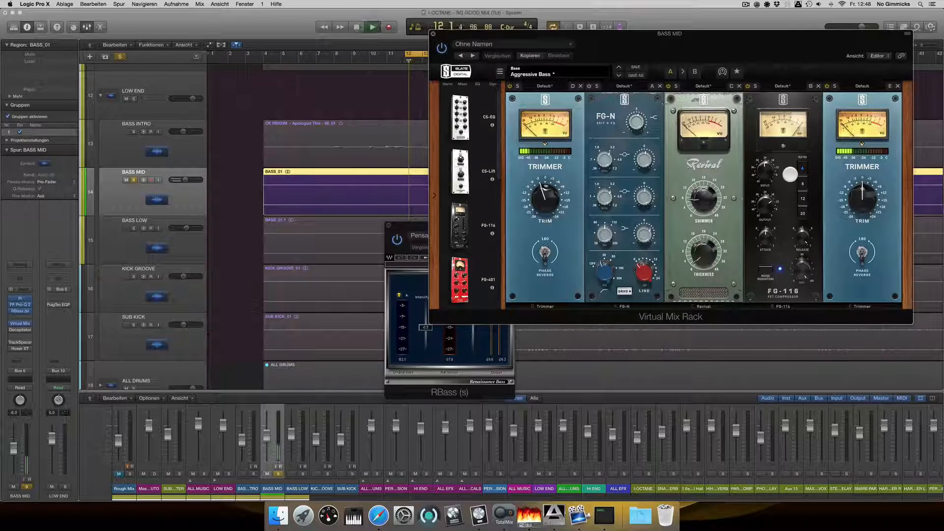
Step: Show the Soundtoys Decapitator distortion on BASS MID at its default preset
left_click(371, 26)
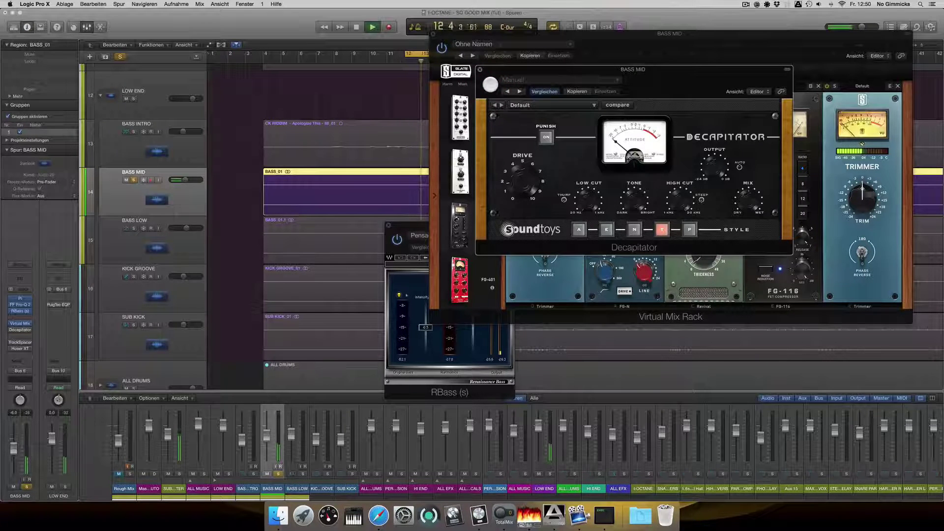
Step: Close the BASS MID plugin windows and move the solo to BASS LOW
left_click(385, 27)
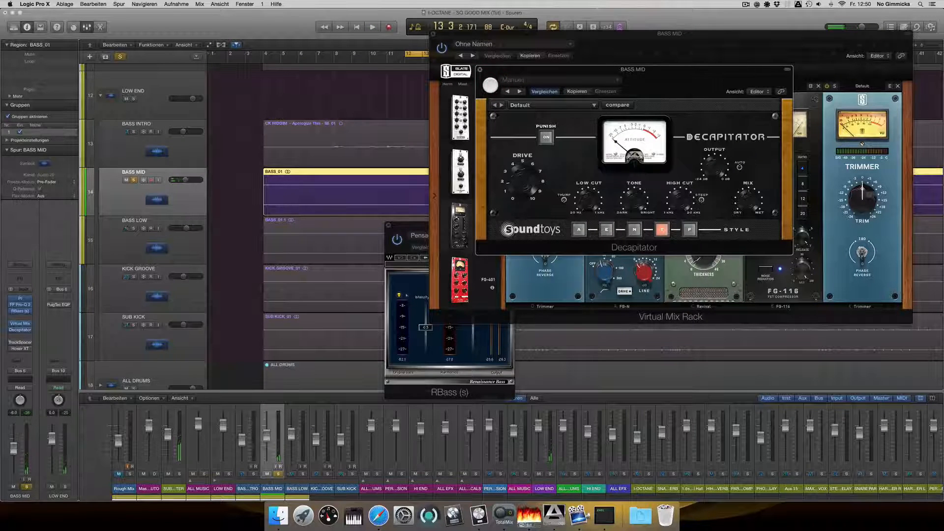
left_click(369, 27)
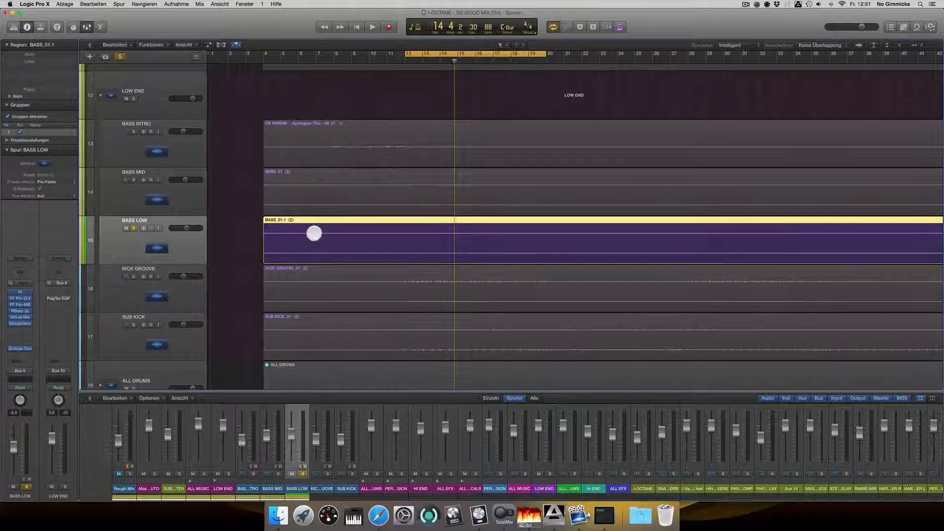
Step: Play and stop the soloed BASS LOW track to hear the low bass alone
left_click(372, 28)
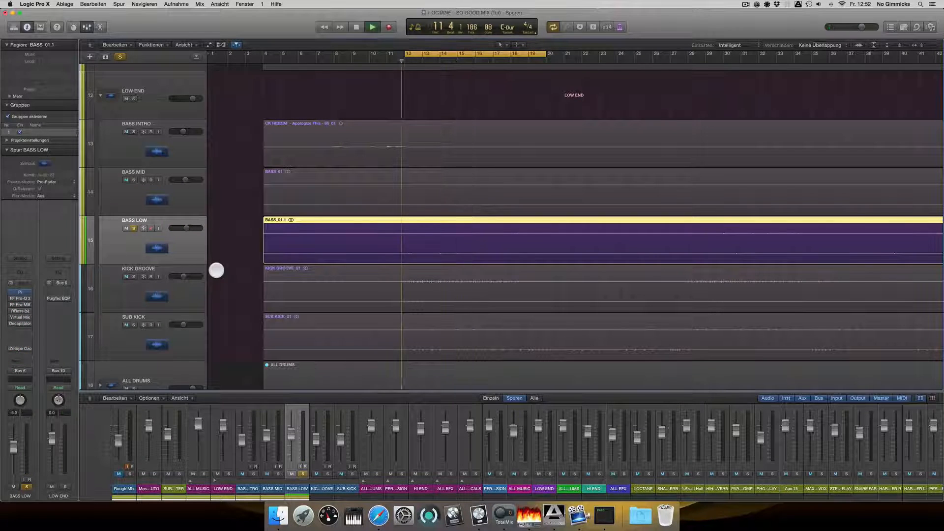
left_click(369, 28)
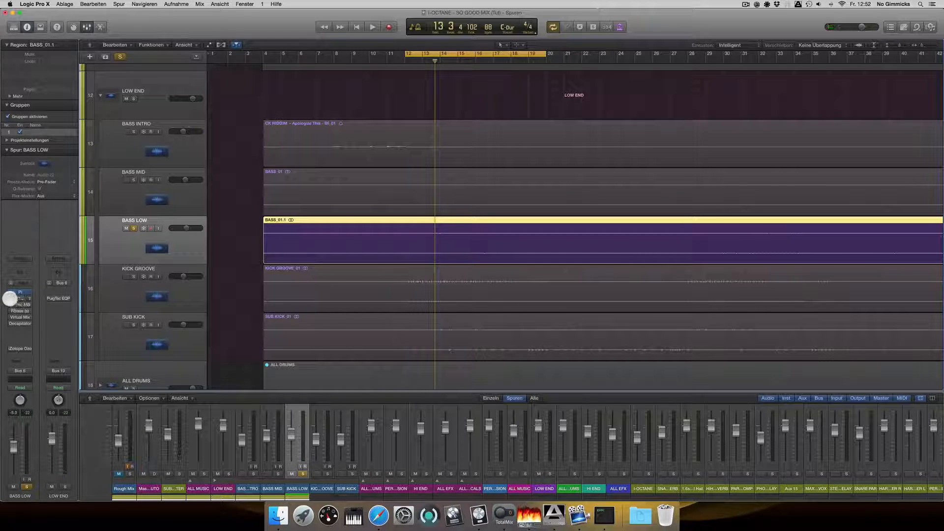
Step: Show BASS LOW's Pro-Q 2 Clean preset curve, play the song and bring up Pro-MB
left_click(19, 297)
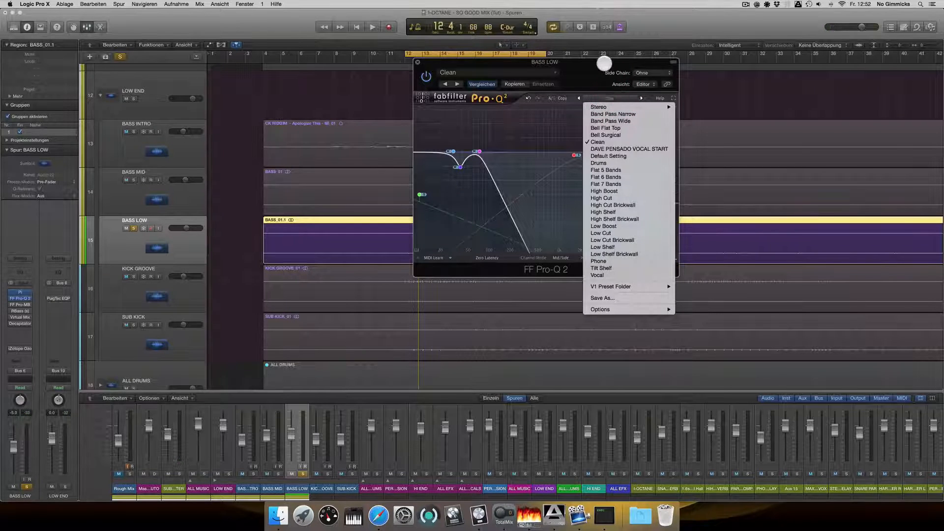
left_click(596, 141)
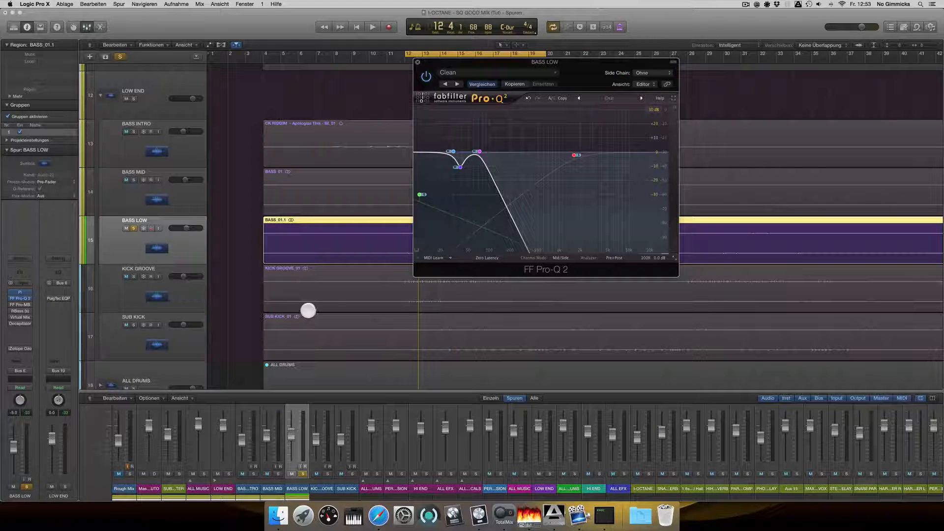
left_click(370, 28)
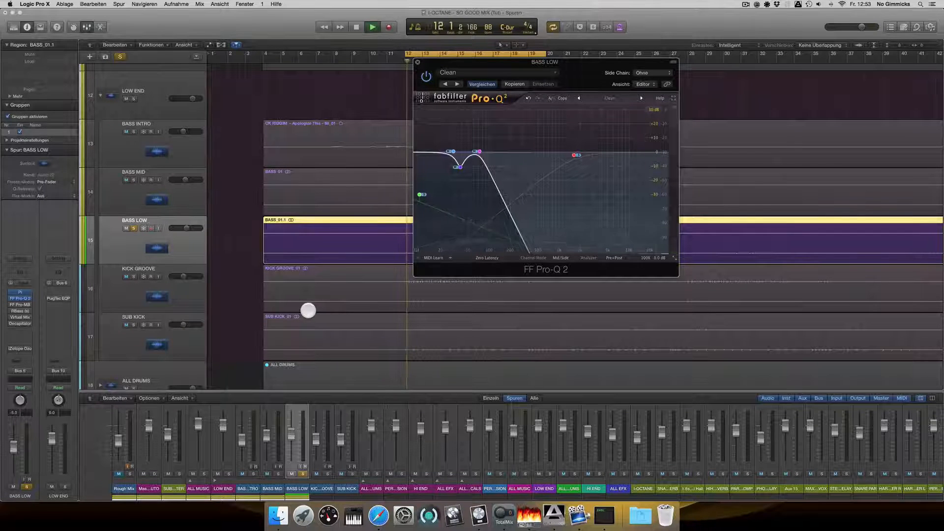
left_click(372, 27)
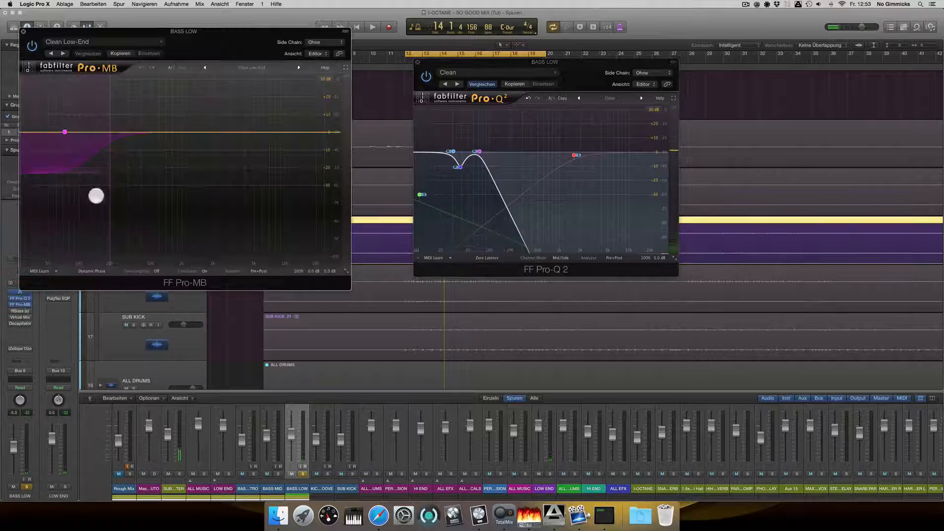
Step: Lower Pro-MB Band 1's range on BASS LOW, listen back and bring up RBass (Persado Kik Lo)
left_click_drag(185, 31, 649, 73)
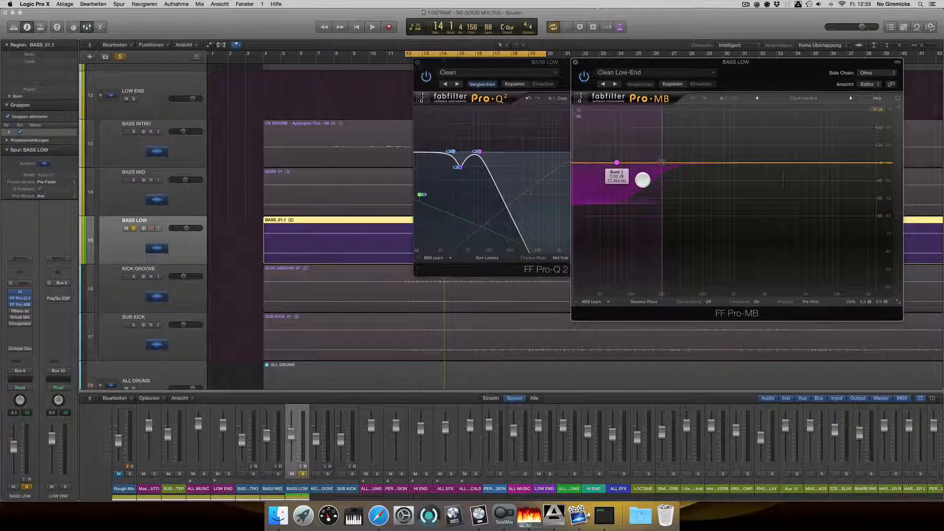
left_click_drag(642, 179, 626, 189)
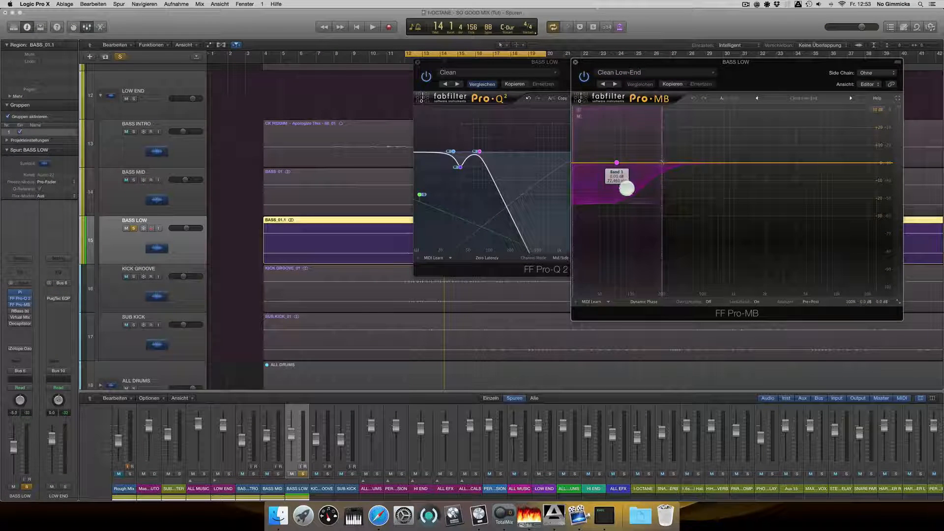
left_click_drag(626, 189, 624, 196)
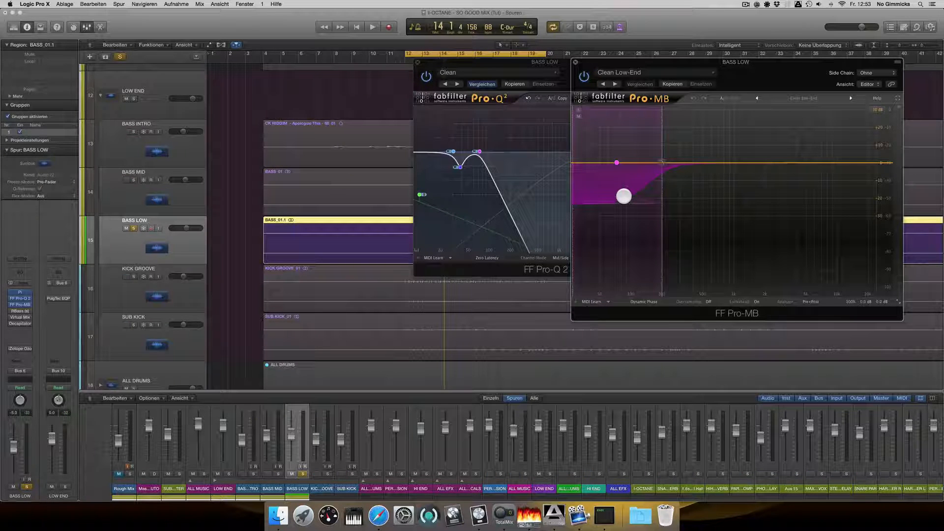
left_click(370, 27)
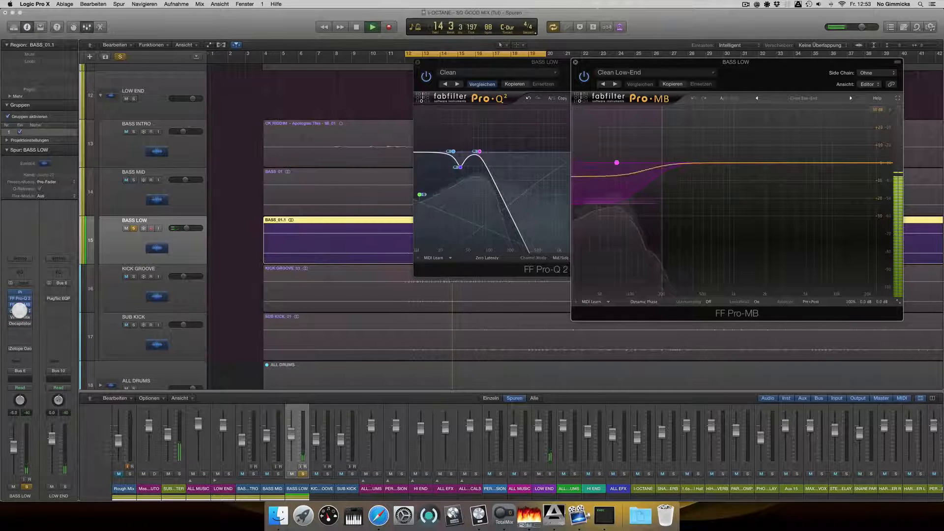
left_click(19, 317)
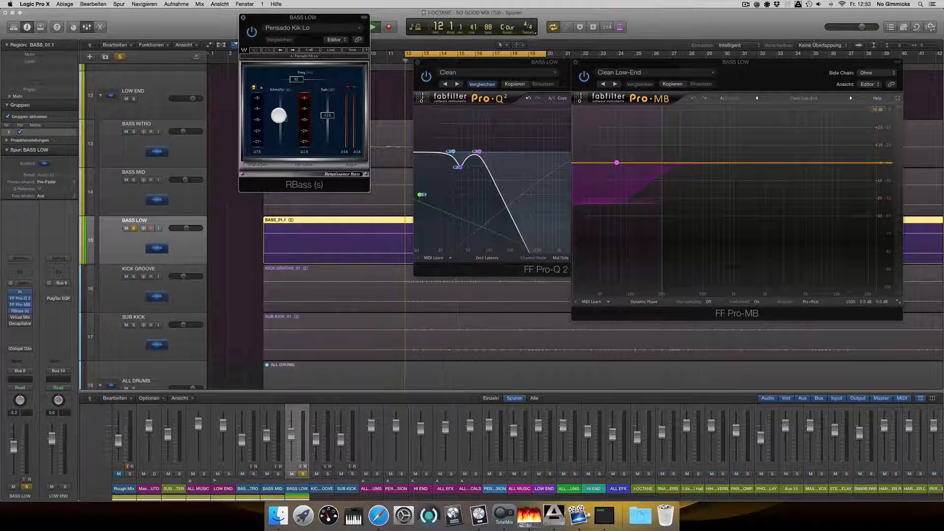
Step: Show BASS LOW's Virtual Mix Rack (Aggressive Bass) and Decapitator beside the other plugins
left_click(370, 24)
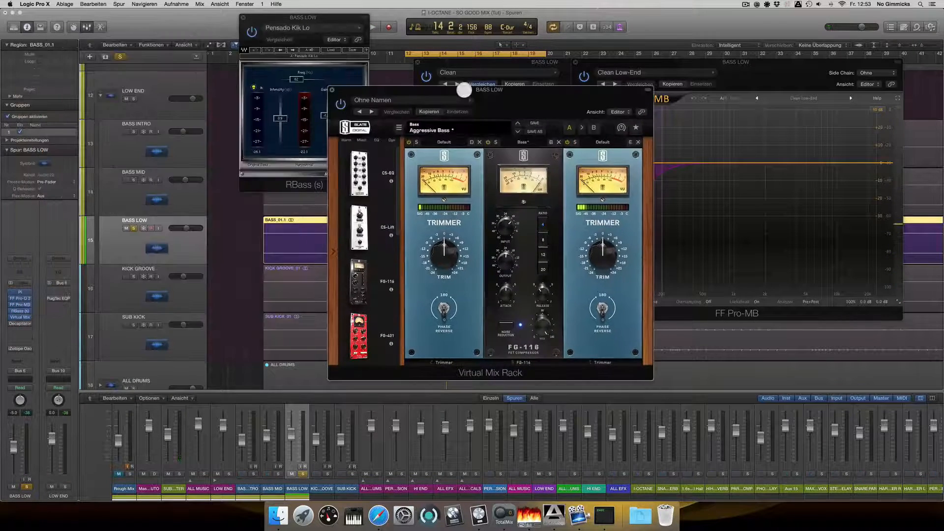
left_click_drag(463, 91, 599, 101)
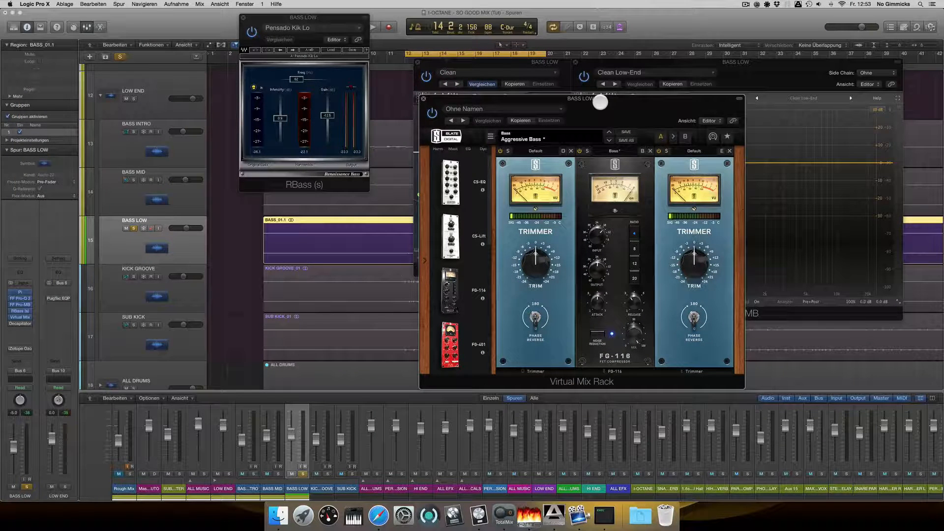
left_click(371, 27)
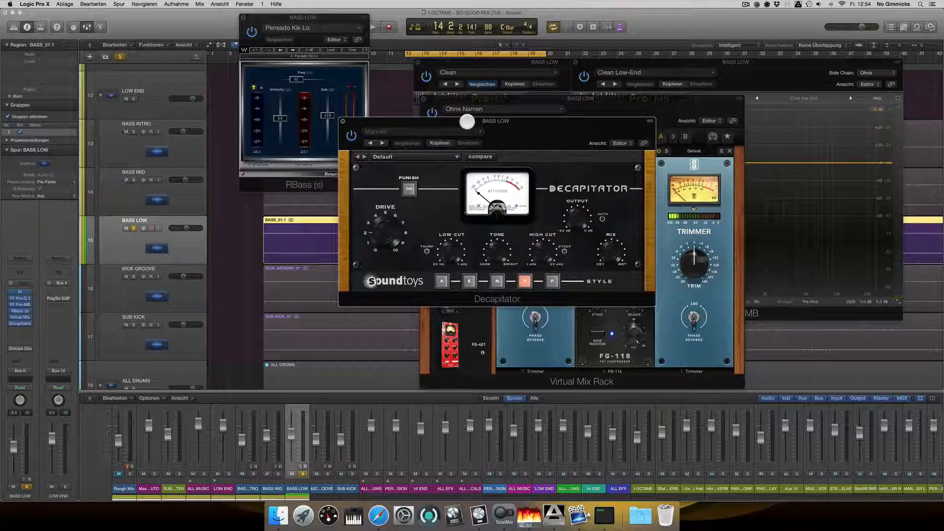
Step: Play the song while BASS LOW's Decapitator distortion is shown with its other plugins
left_click(370, 26)
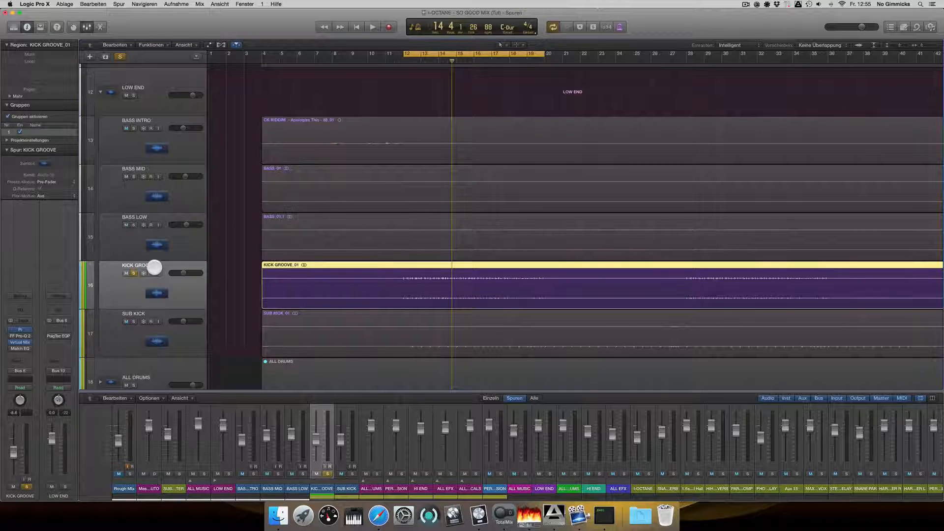
Step: Play the song and adjust an FG-N EQ band in KICK GROOVE's Punchy Rock Kick rack
left_click(370, 28)
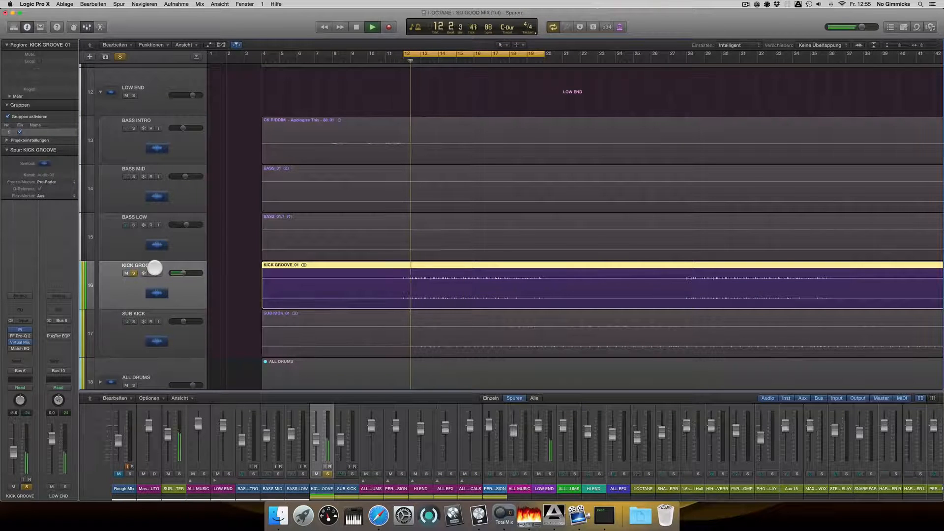
mouse_move(153, 267)
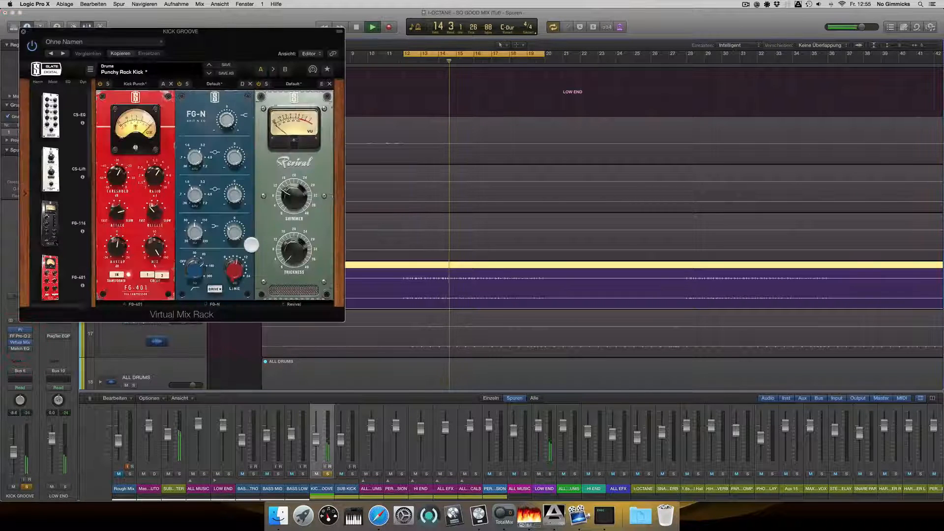
left_click_drag(181, 31, 673, 39)
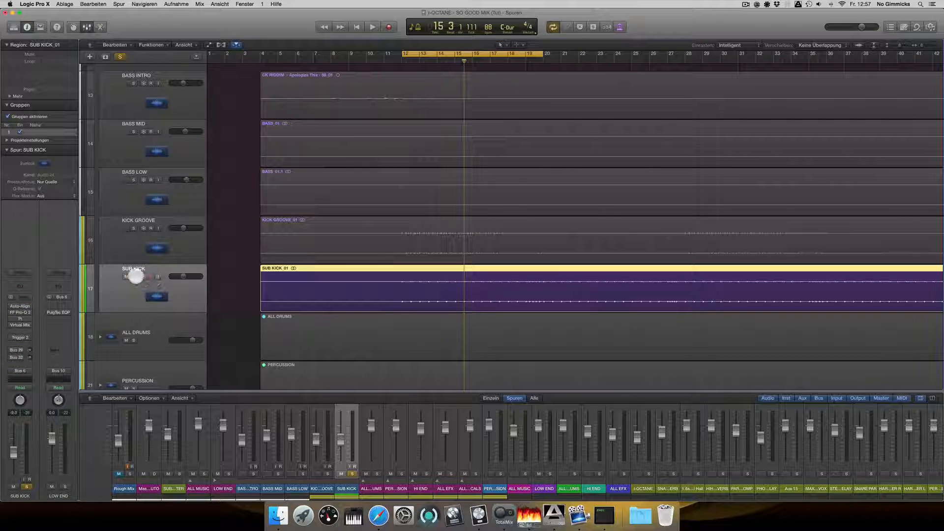
Step: Audition SUB KICK's Pro-Q 2 EQ during playback, then put it and the rack away
left_click(371, 26)
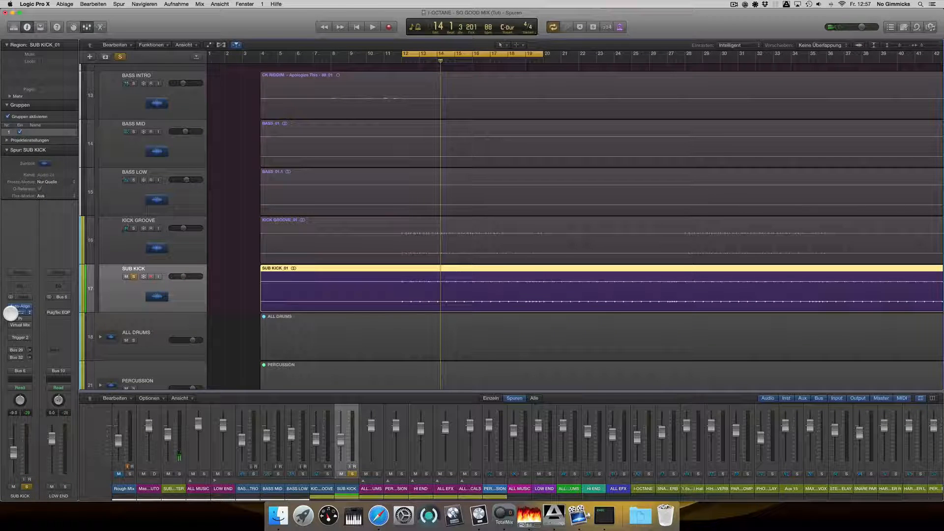
left_click(20, 313)
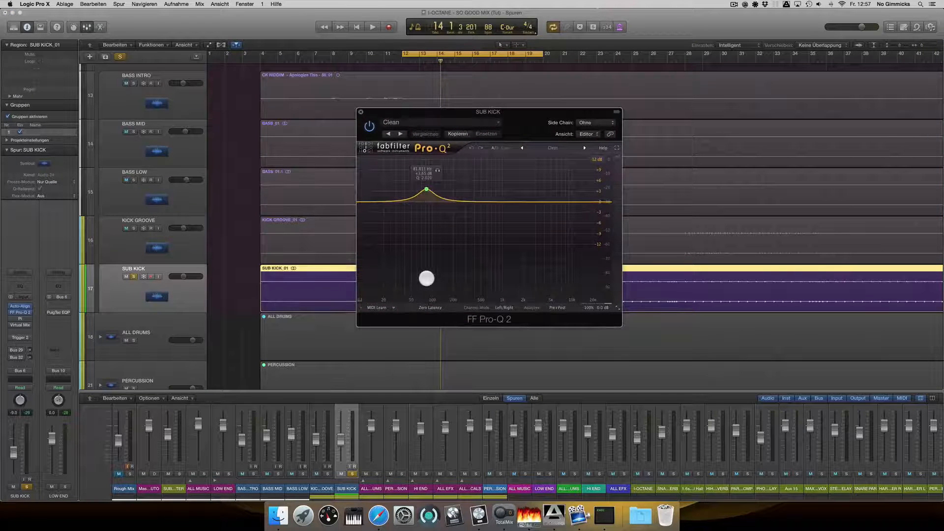
left_click(370, 26)
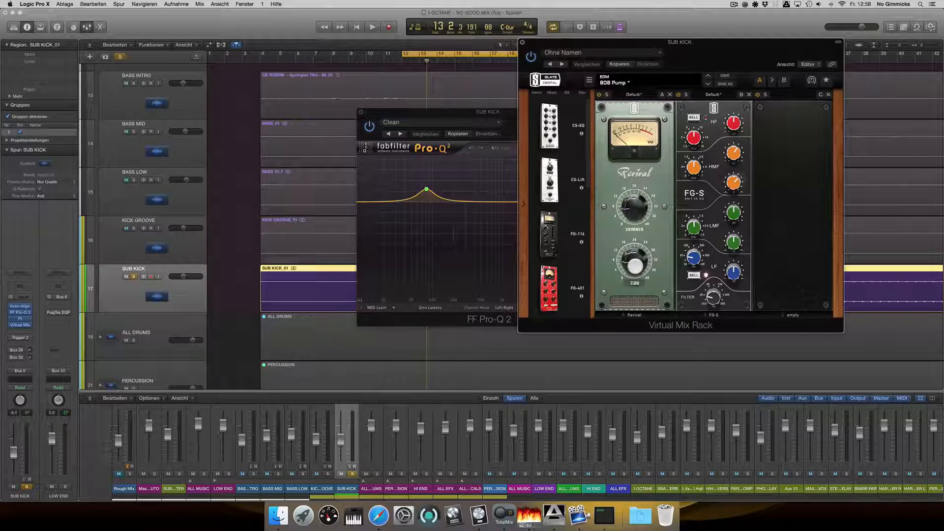
Step: Bring up Trigger 2 on SUB KICK and play the song to hear its layered kick samples
left_click(370, 27)
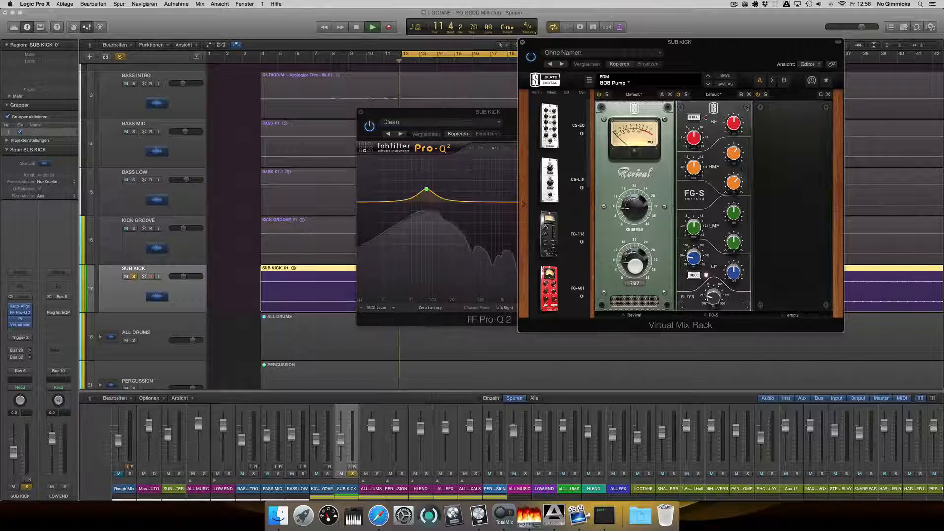
left_click(385, 27)
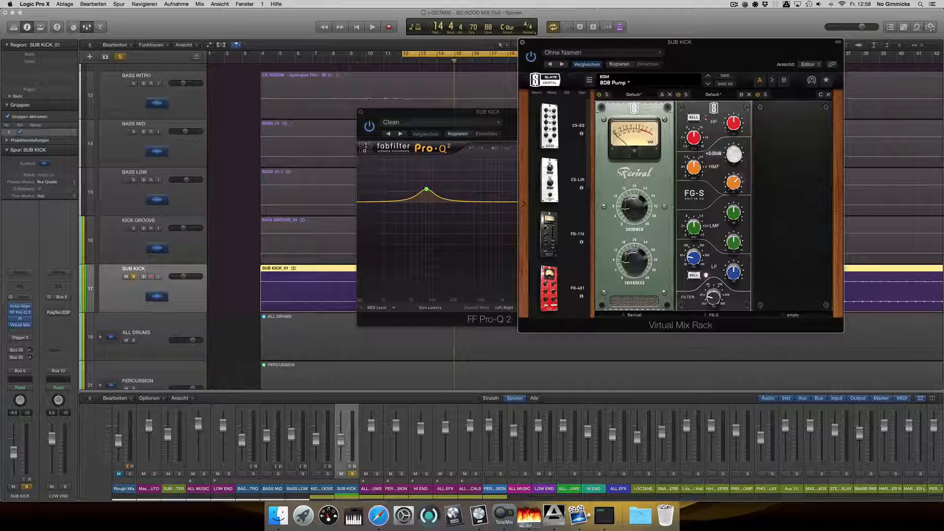
left_click(370, 28)
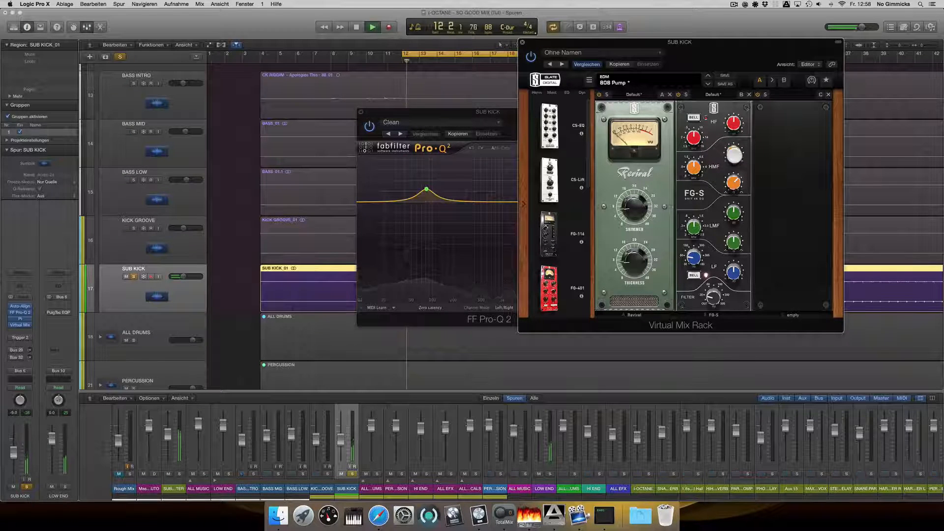
left_click(369, 28)
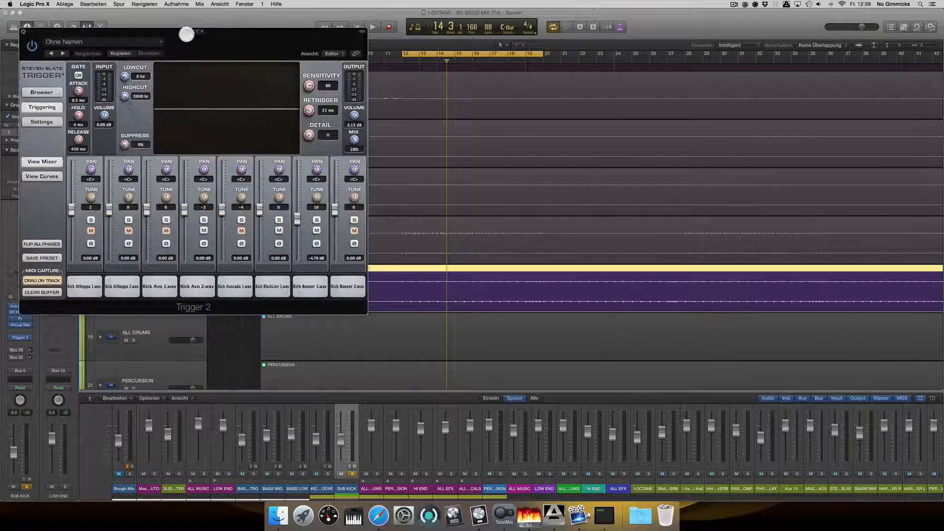
Step: Move Trigger 2 aside and bring up the KICK PARA bus's CLA-76 compressor during playback
left_click_drag(187, 34, 672, 12)
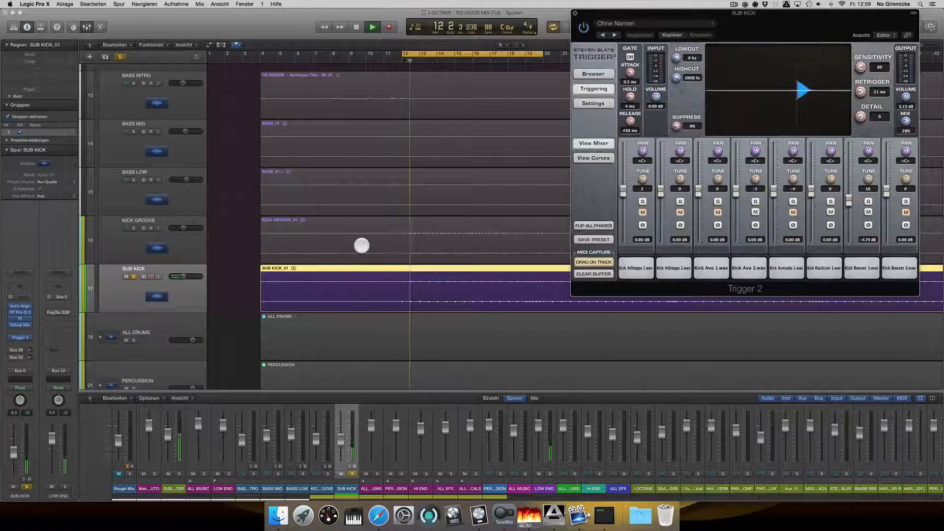
left_click(371, 26)
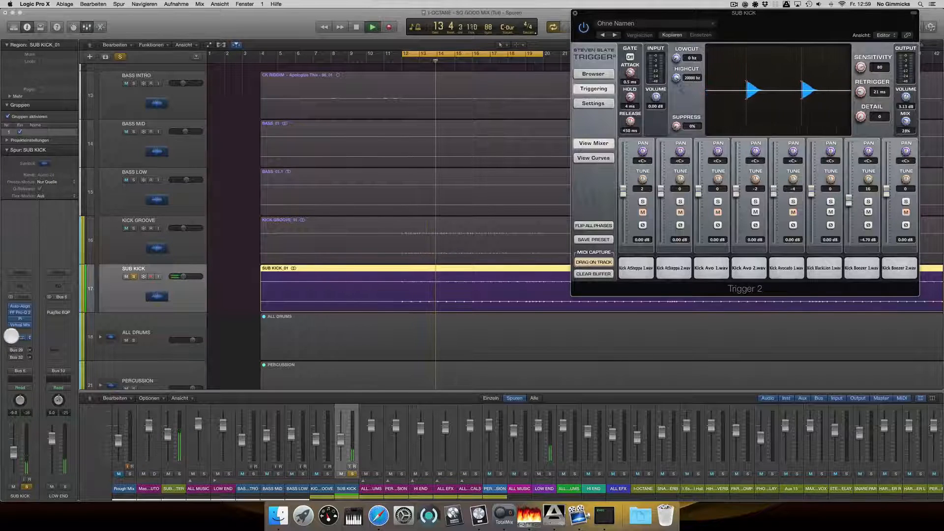
left_click(370, 27)
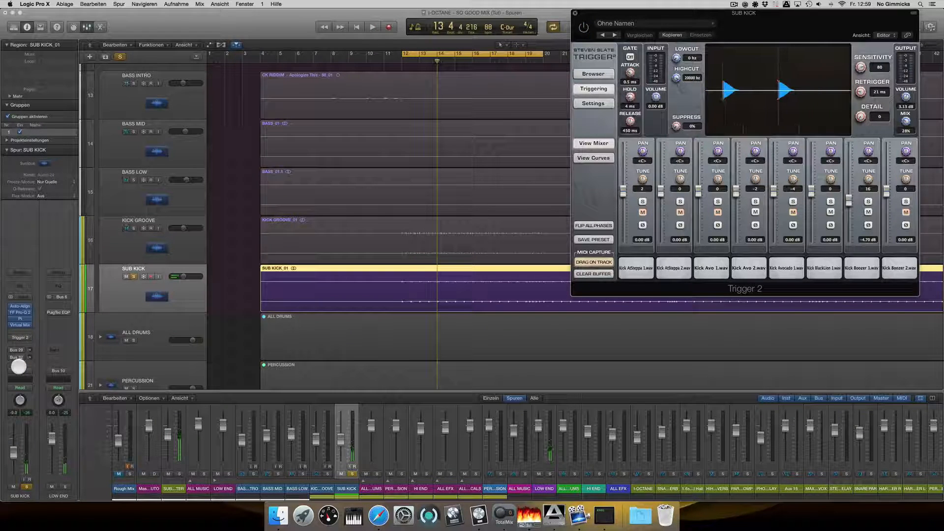
left_click(369, 28)
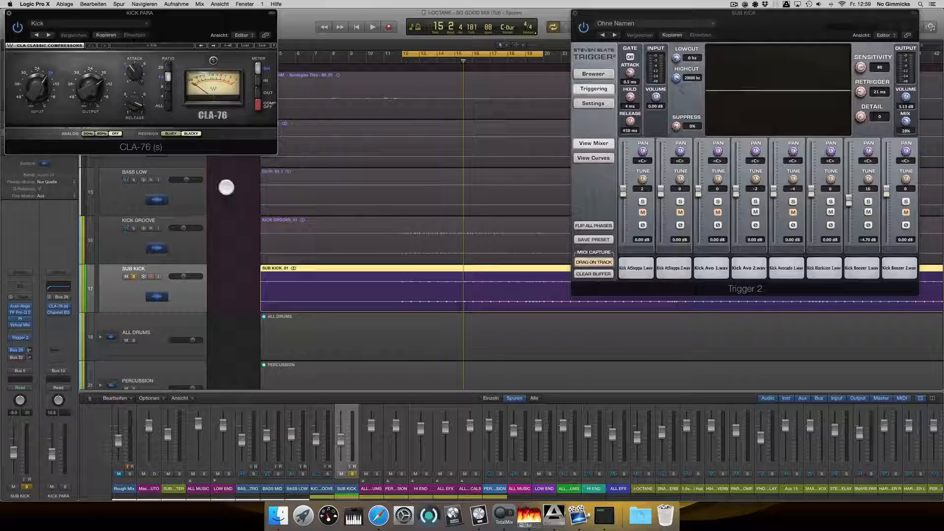
Step: Close the CLA-76 window, leaving SUB KICK's Trigger 2 open as the song plays
left_click(370, 27)
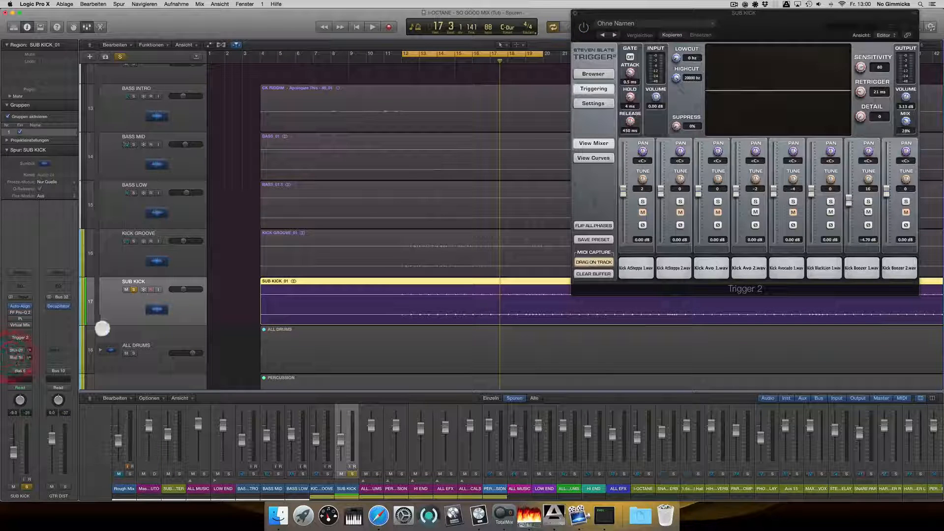
Step: Play and stop the soloed sub kick, then solo KICK GROOVE alongside it
left_click(370, 28)
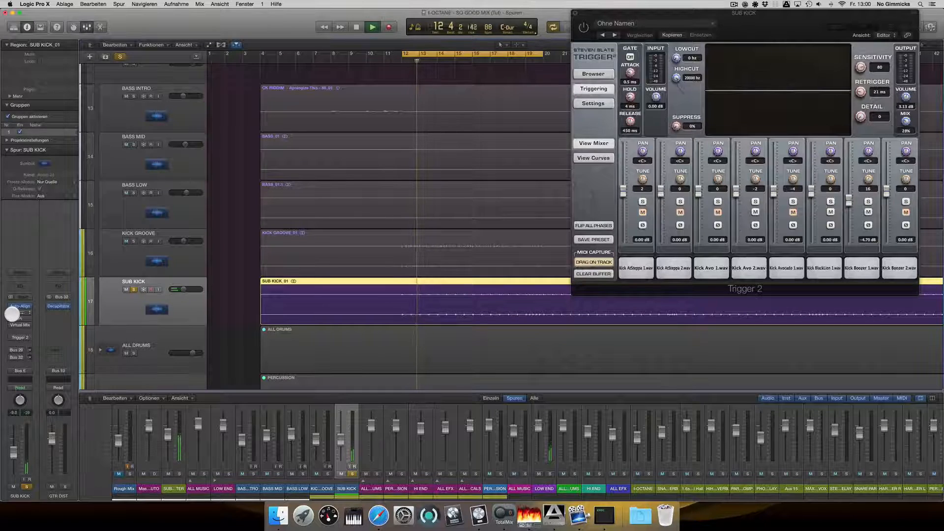
left_click(370, 27)
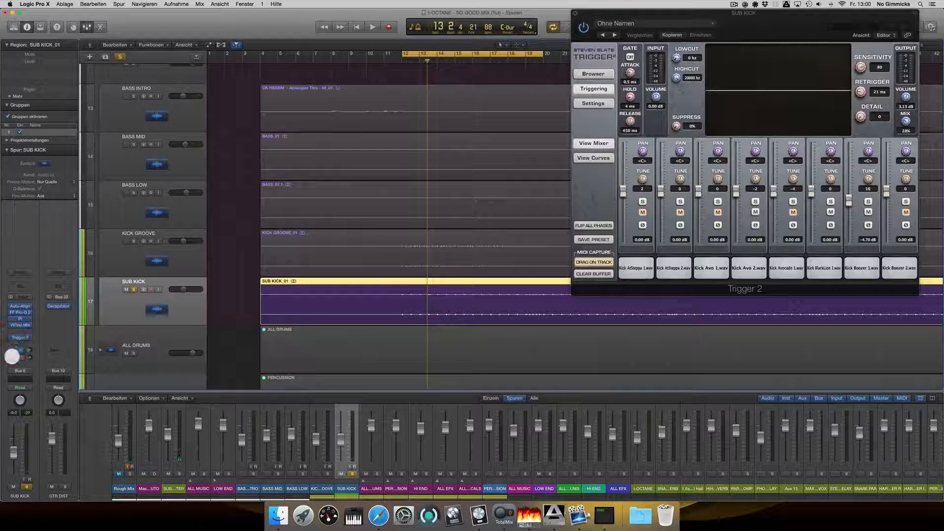
left_click(369, 27)
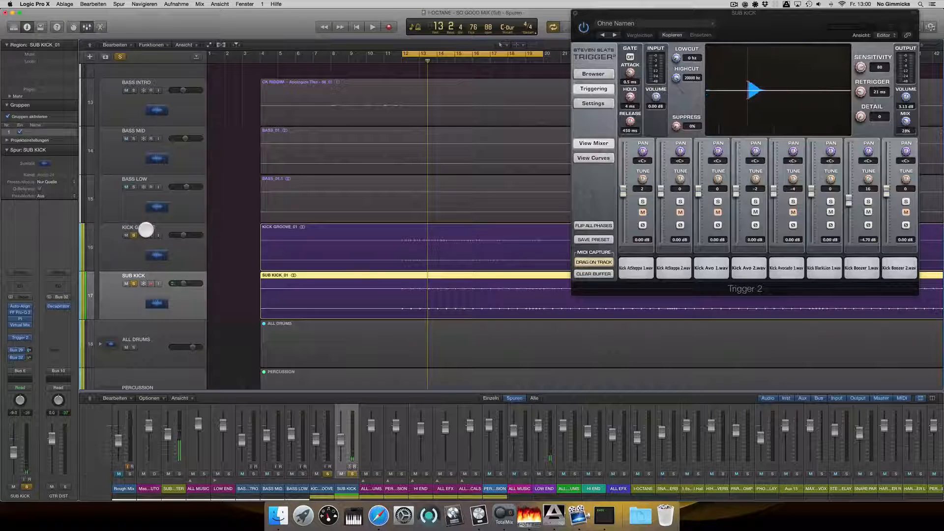
Step: Solo BASS MID and BASS LOW so the whole low end plays together
left_click(371, 28)
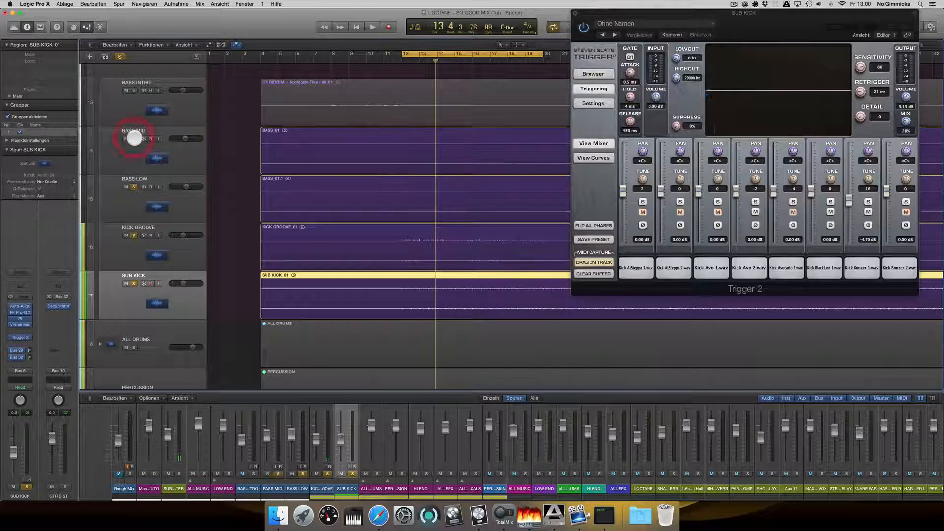
left_click(370, 28)
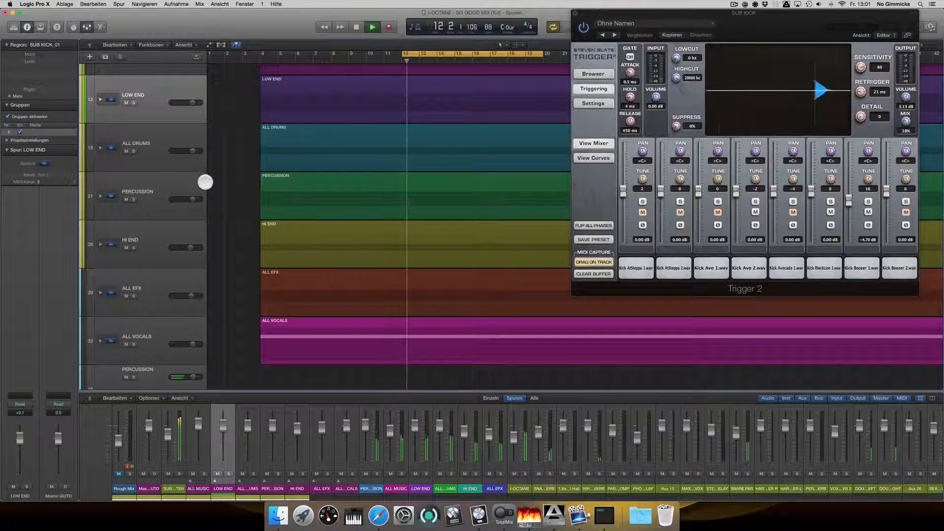
Step: Unsolo the tracks, collapse to the summing stacks and play the full mix
left_click(371, 27)
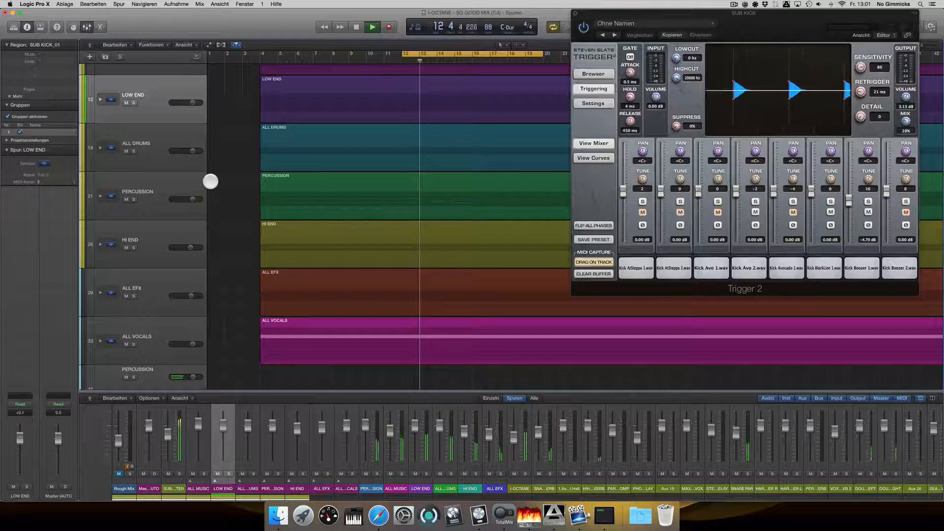
left_click(372, 27)
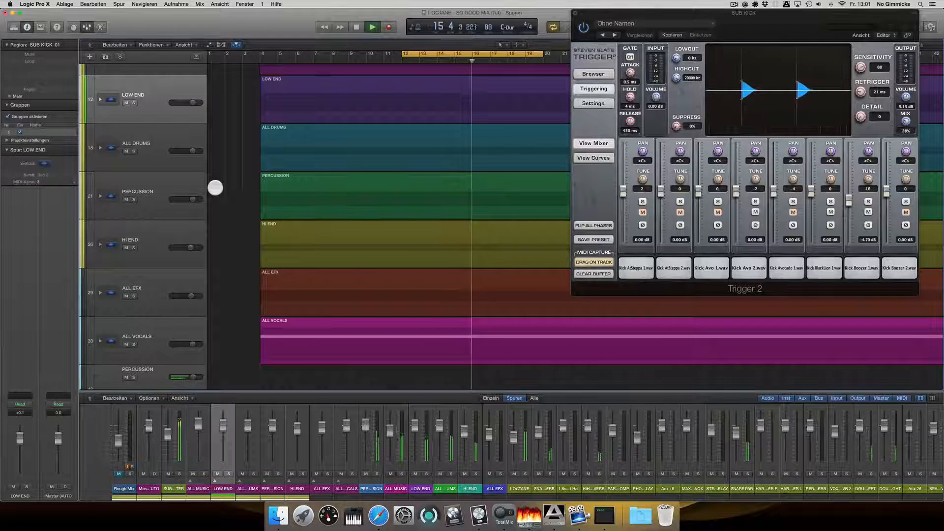
left_click(355, 27)
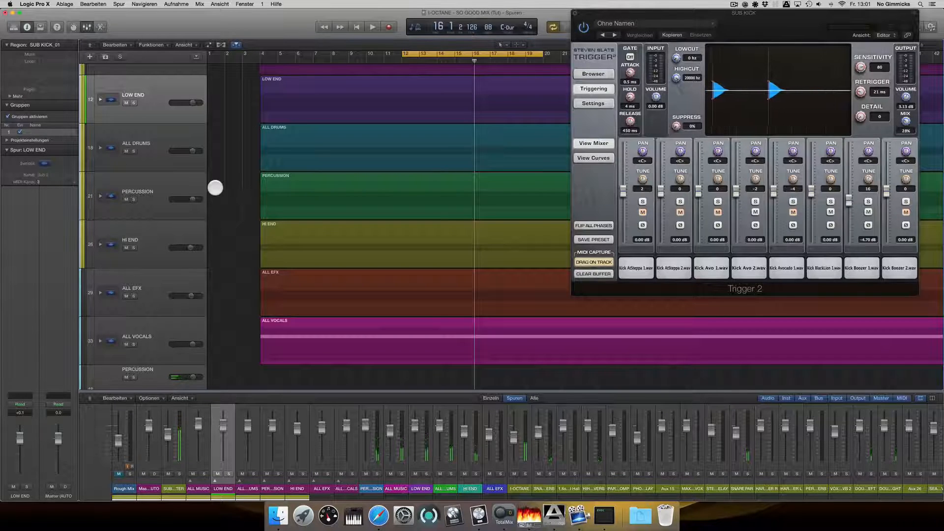